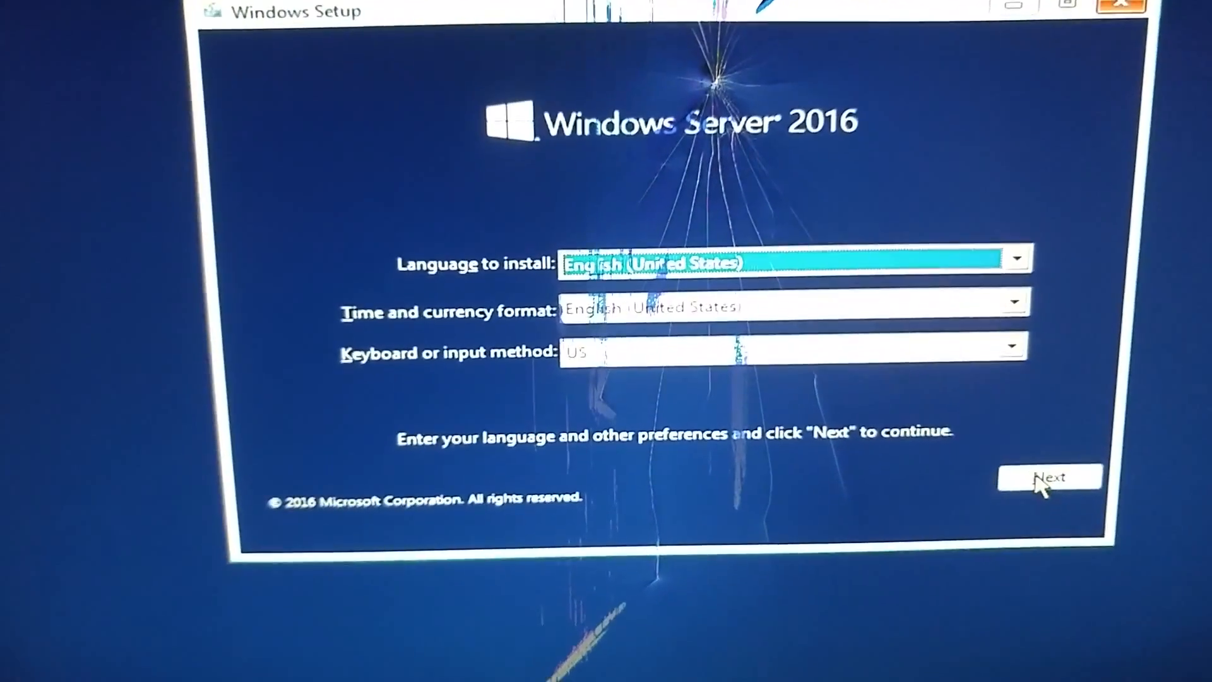
Step: Accept the English (United States) language defaults and start the Windows Server 2016 installation
{"action": "left_click", "coordinate": [1050, 478]}
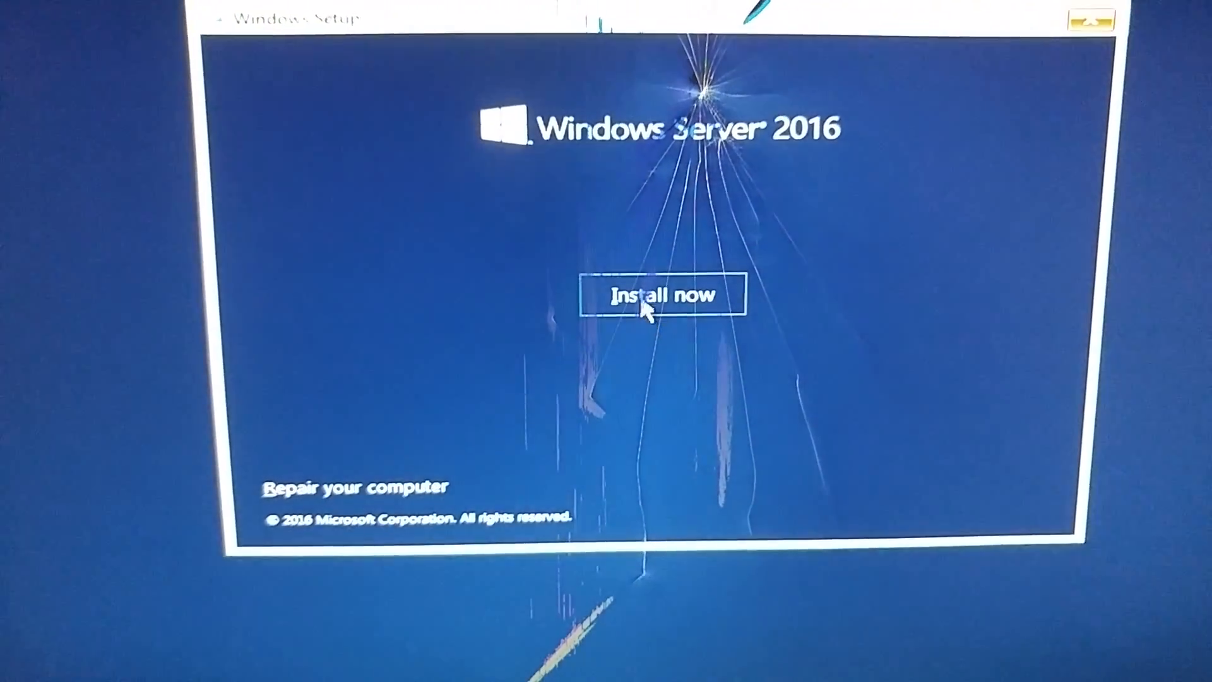
{"action": "left_click", "coordinate": [659, 296]}
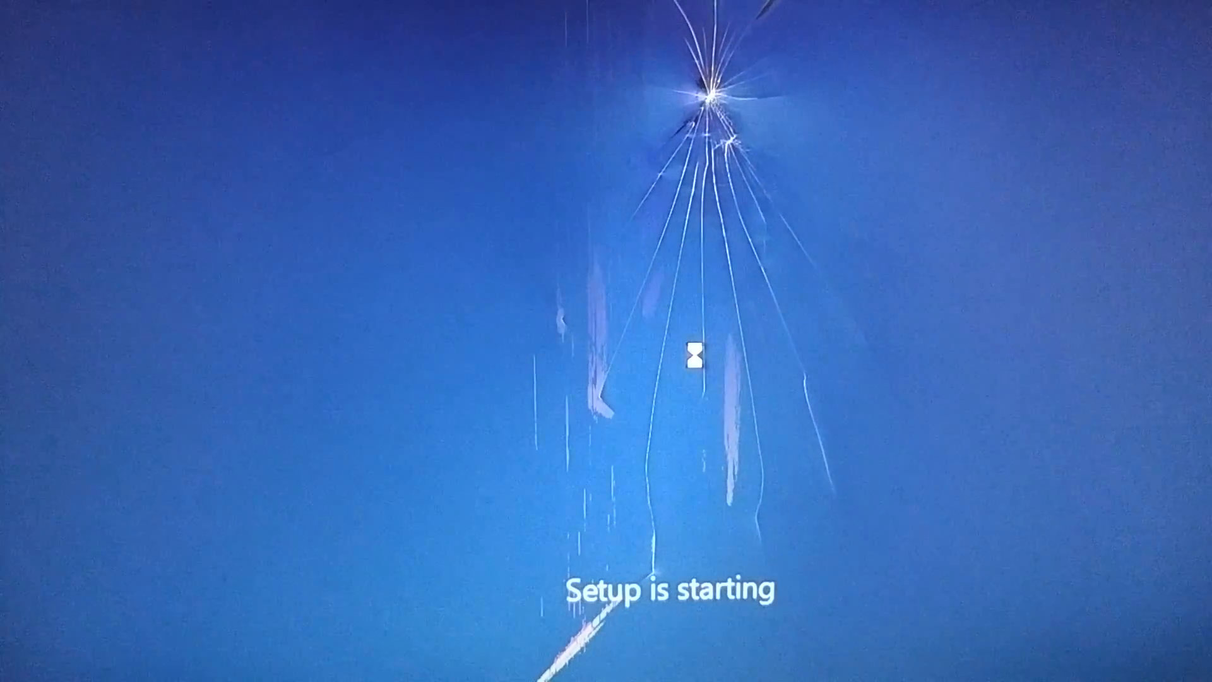